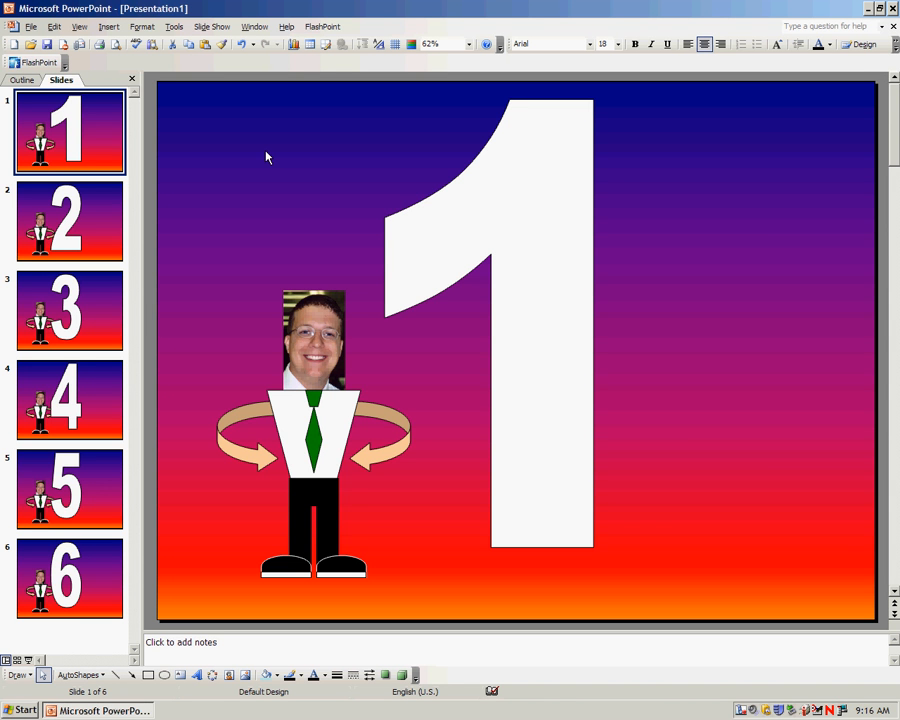
mouse_move(119, 628)
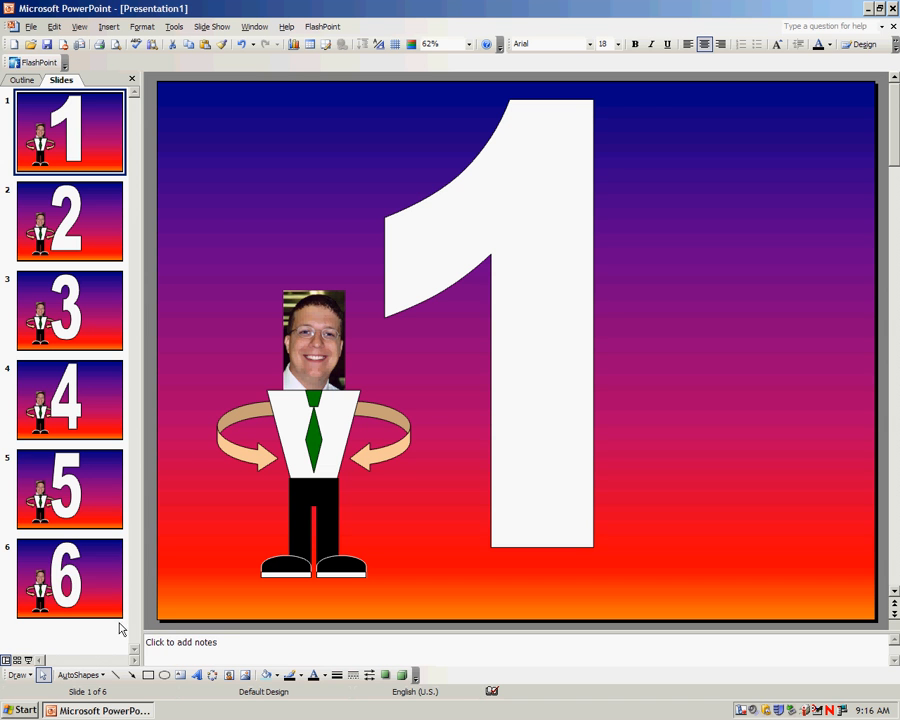
Pick the Custom (blank) action button from Slide Show > Action Buttons
left_click(83, 670)
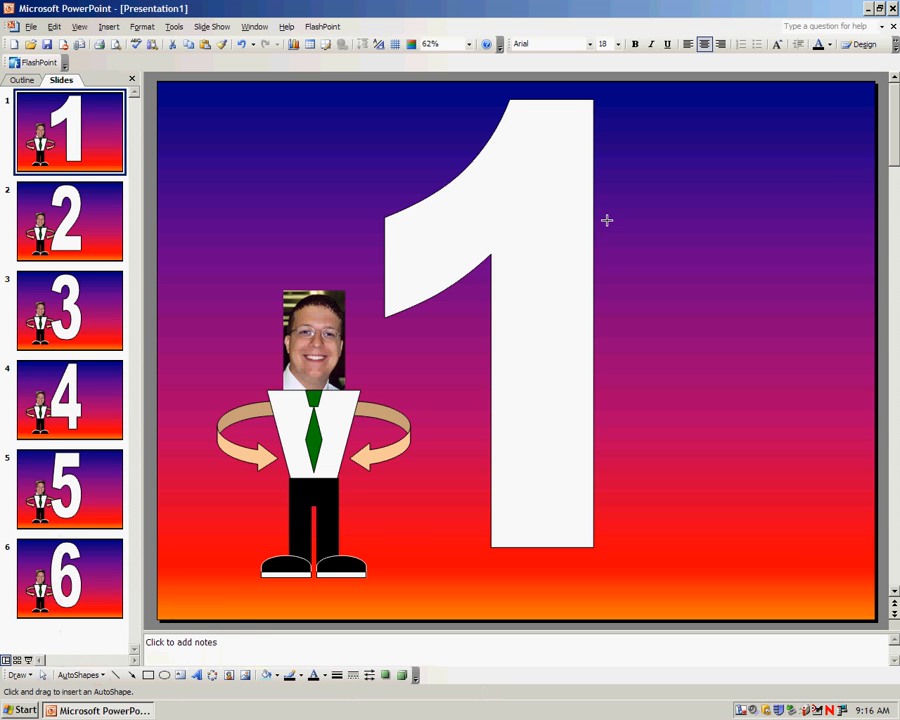
mouse_move(629, 291)
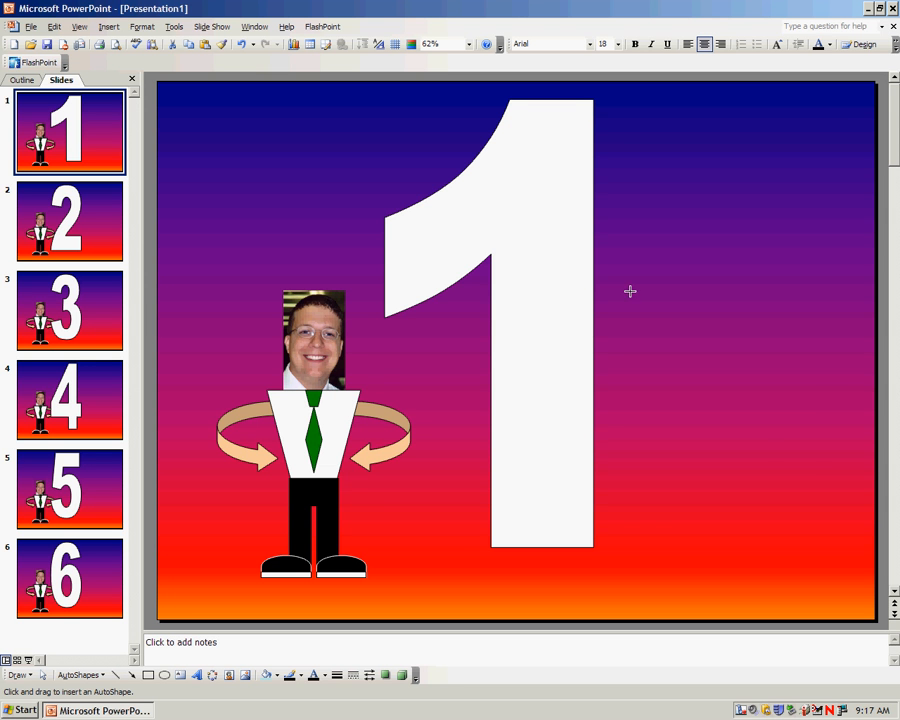
Draw a blank action button on slide 1's right side and choose Hyperlink to
left_click_drag(613, 345, 835, 475)
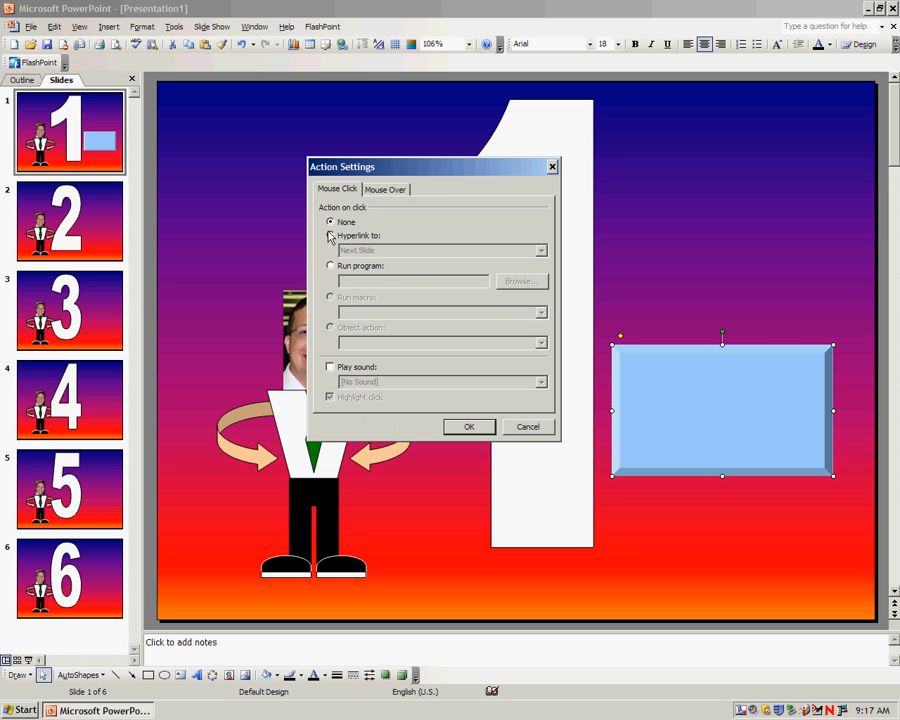
left_click(331, 222)
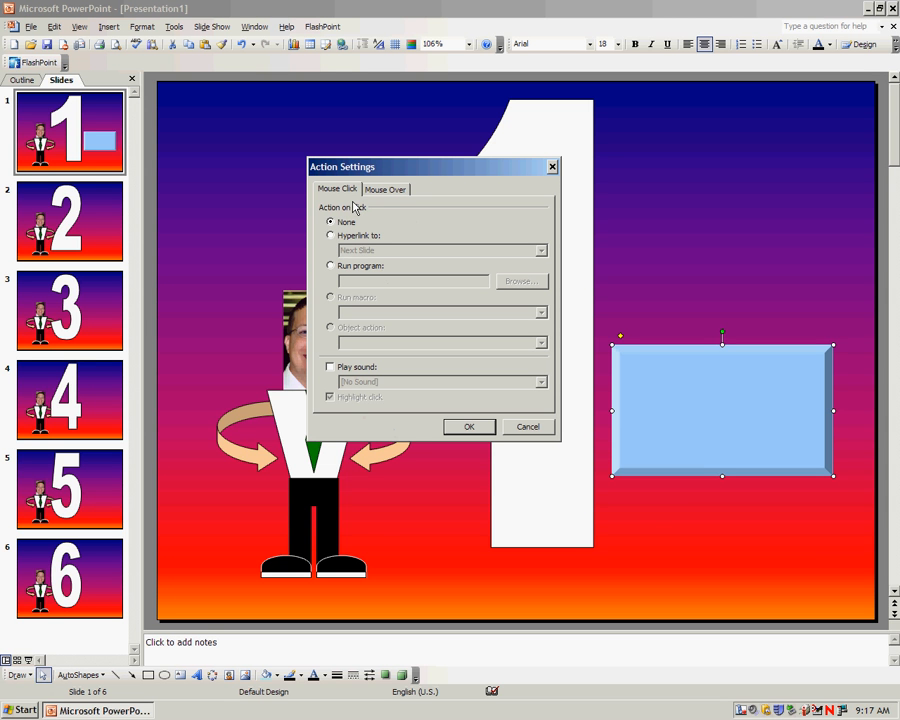
left_click(330, 235)
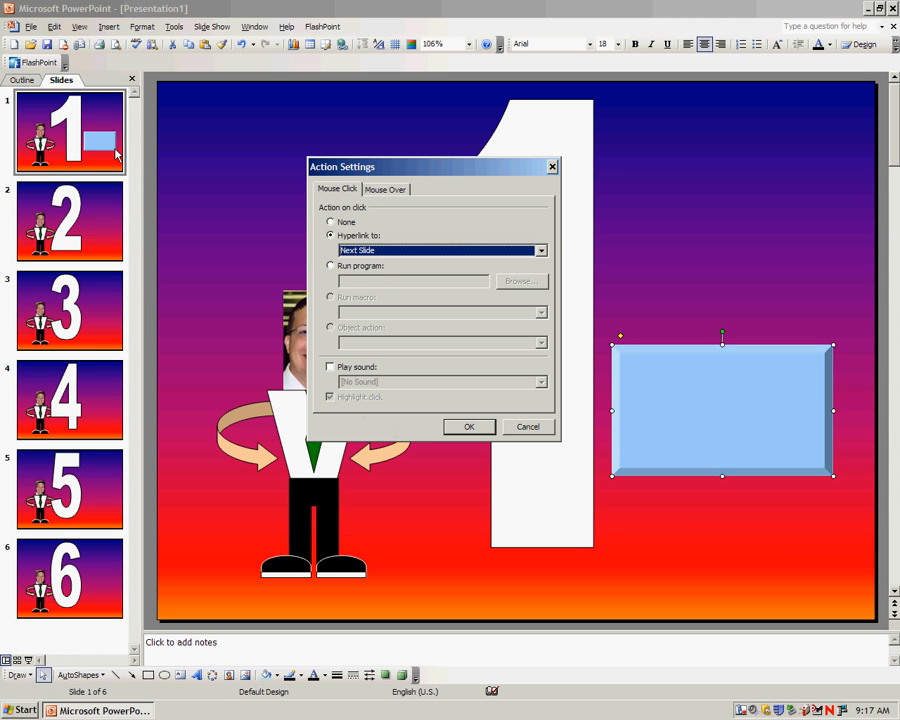
mouse_move(112, 222)
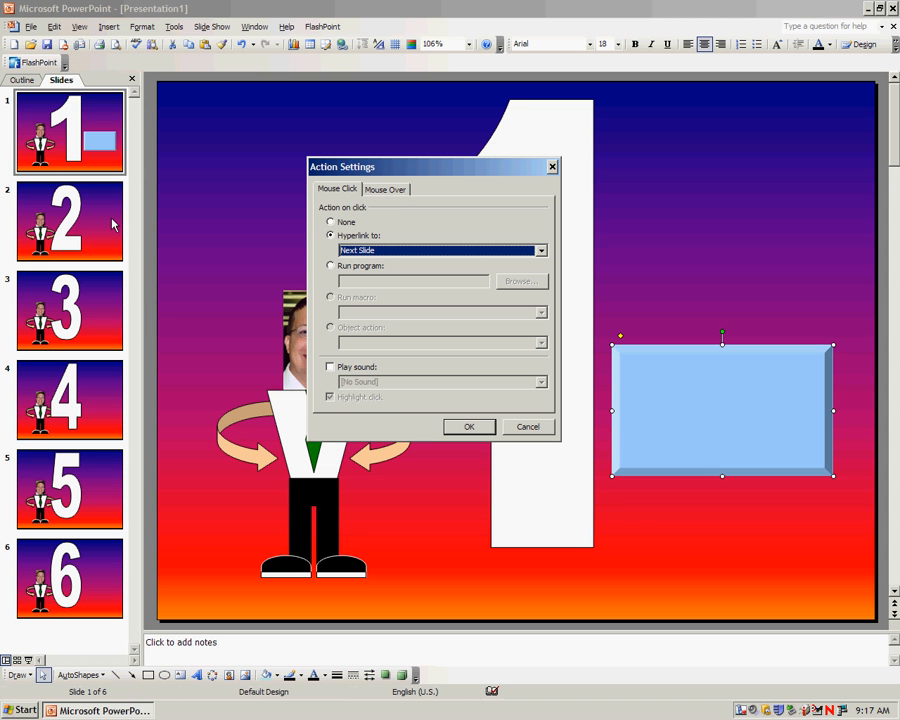
mouse_move(100, 207)
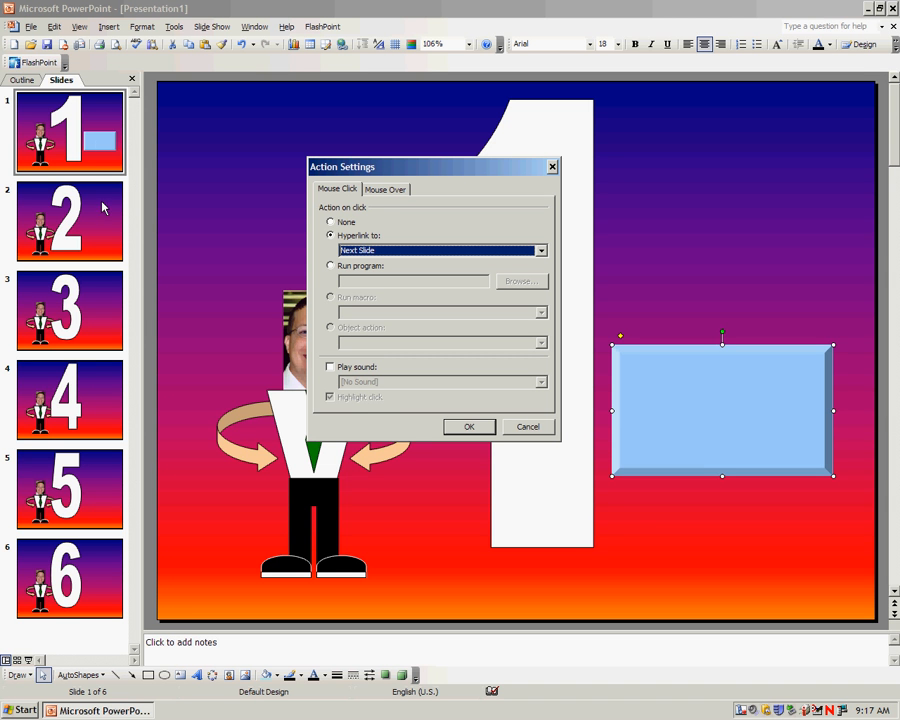
mouse_move(101, 409)
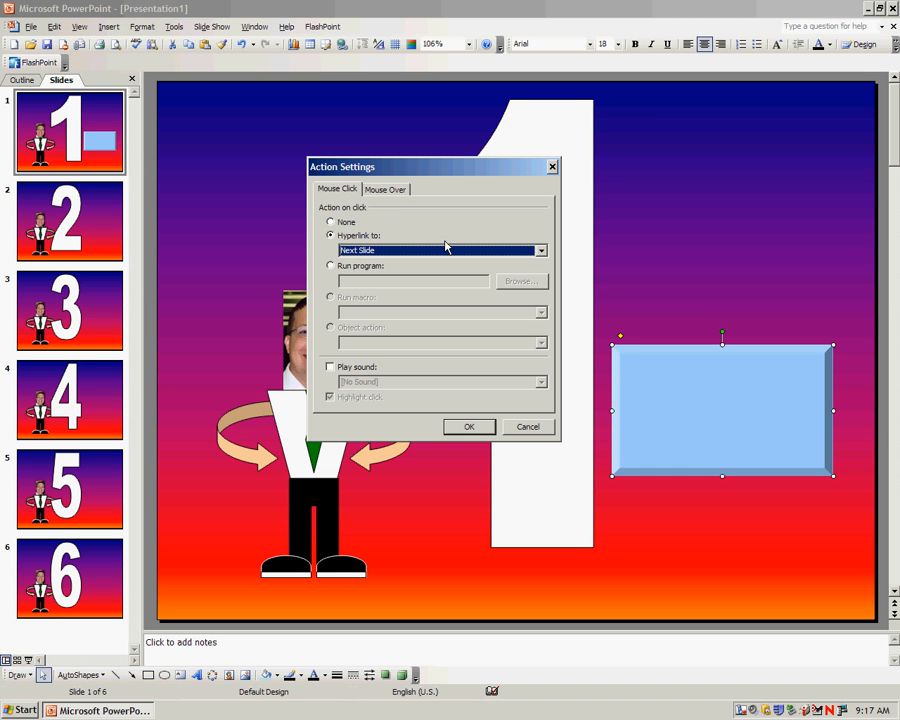
Open the Hyperlink to destination list and scroll down to the Slide... entry
left_click(539, 250)
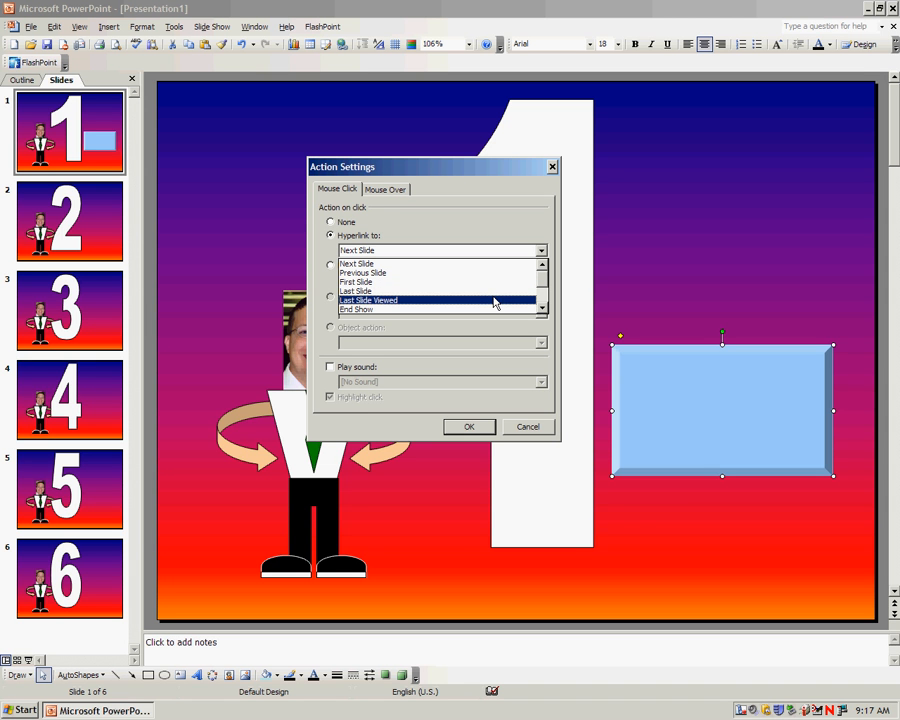
mouse_move(498, 311)
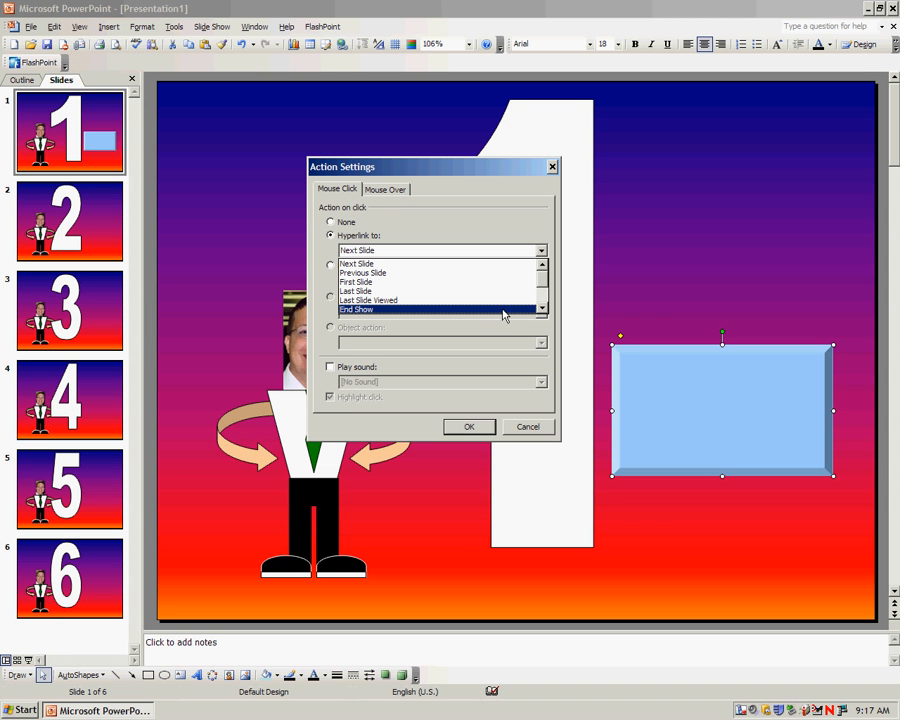
left_click(541, 308)
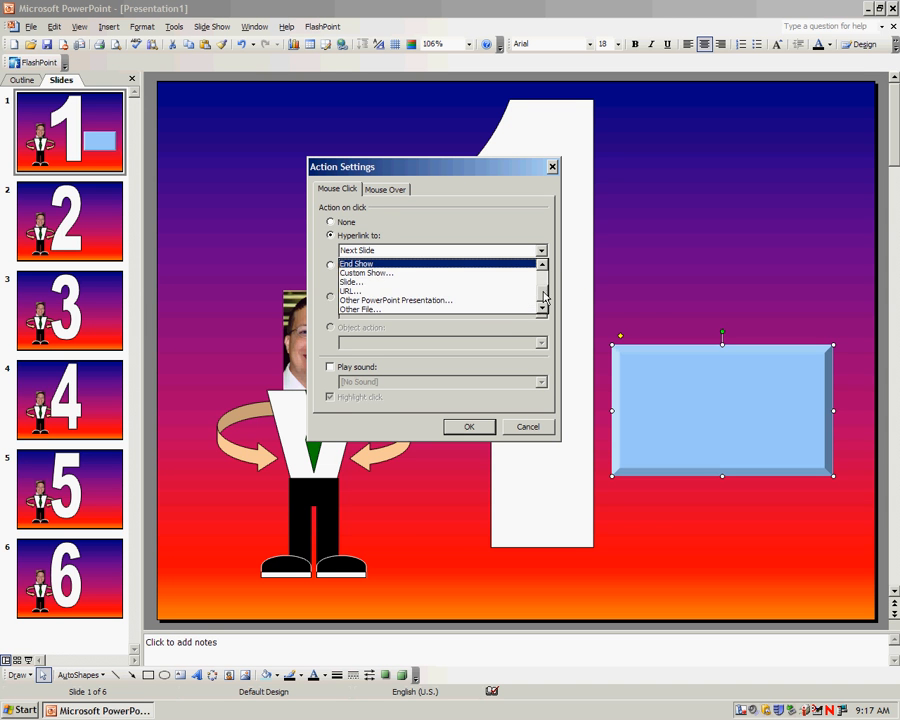
mouse_move(488, 272)
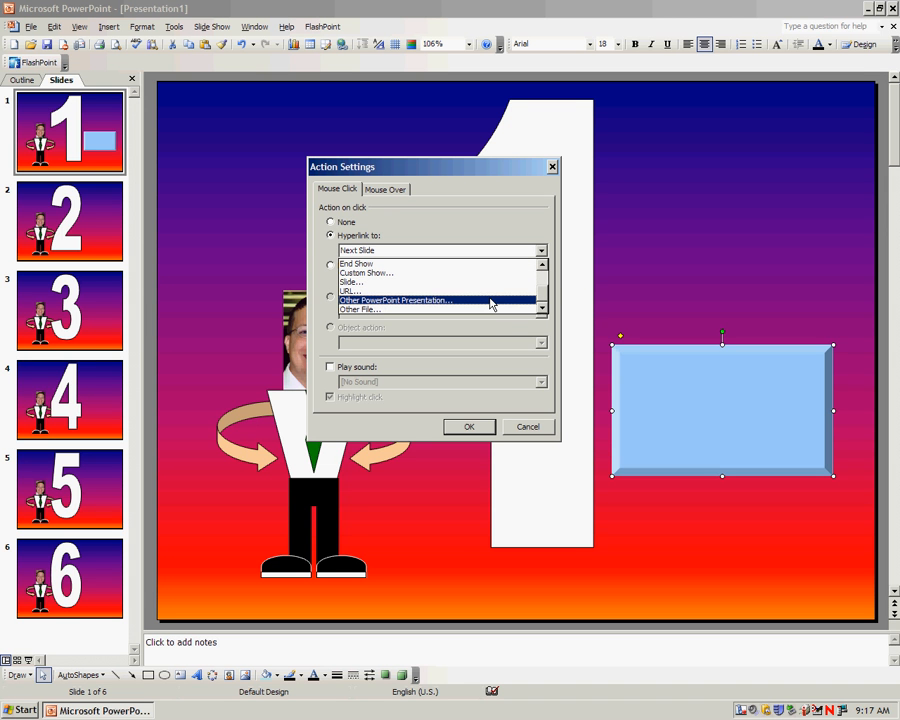
mouse_move(492, 309)
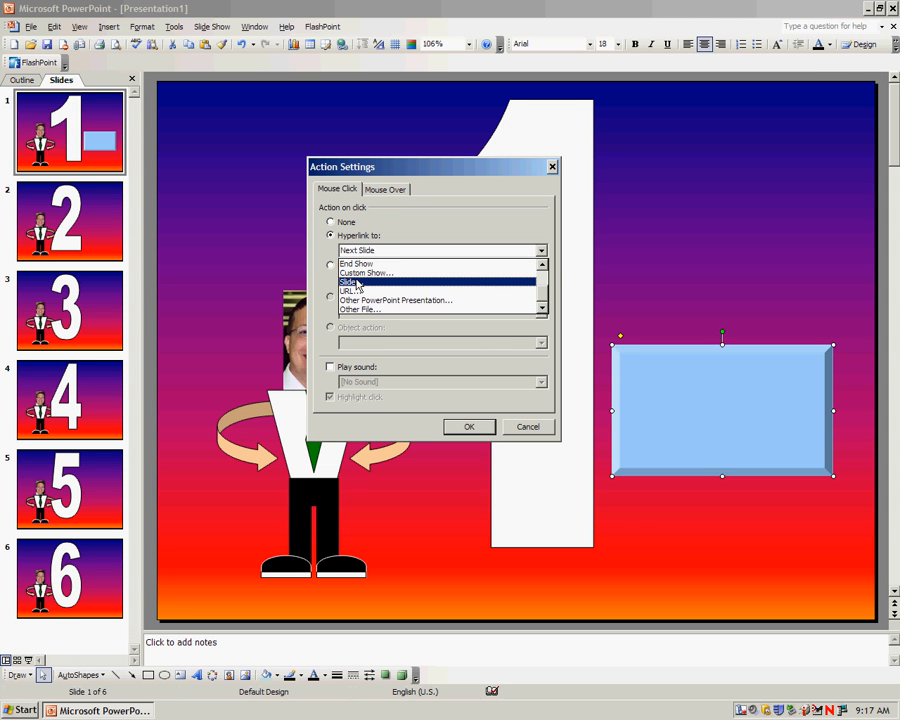
Link slide 1's button to Slide 4 and confirm the action settings
left_click(348, 281)
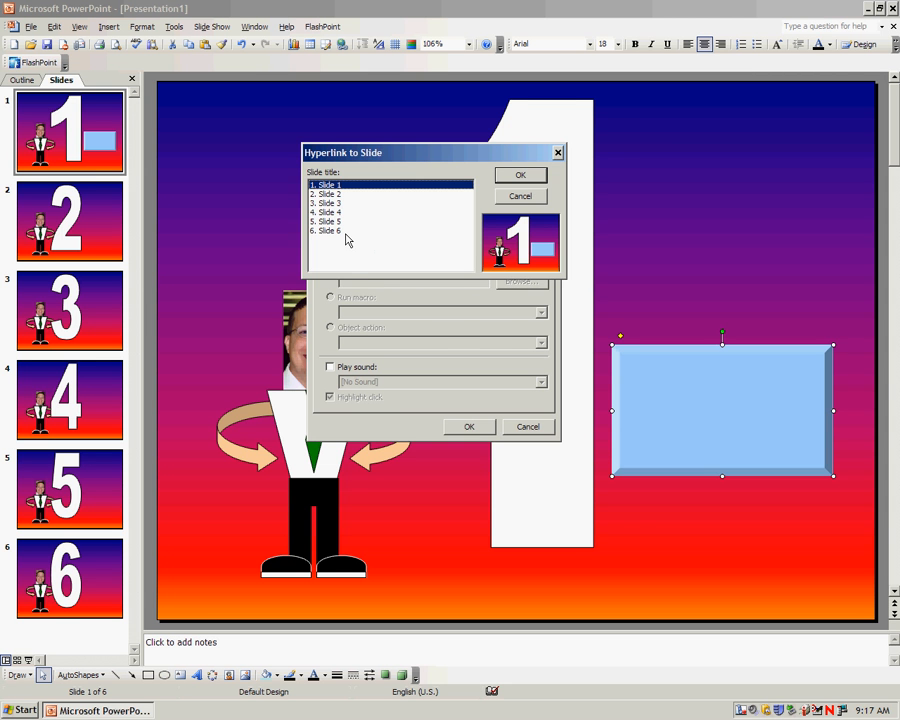
left_click(338, 202)
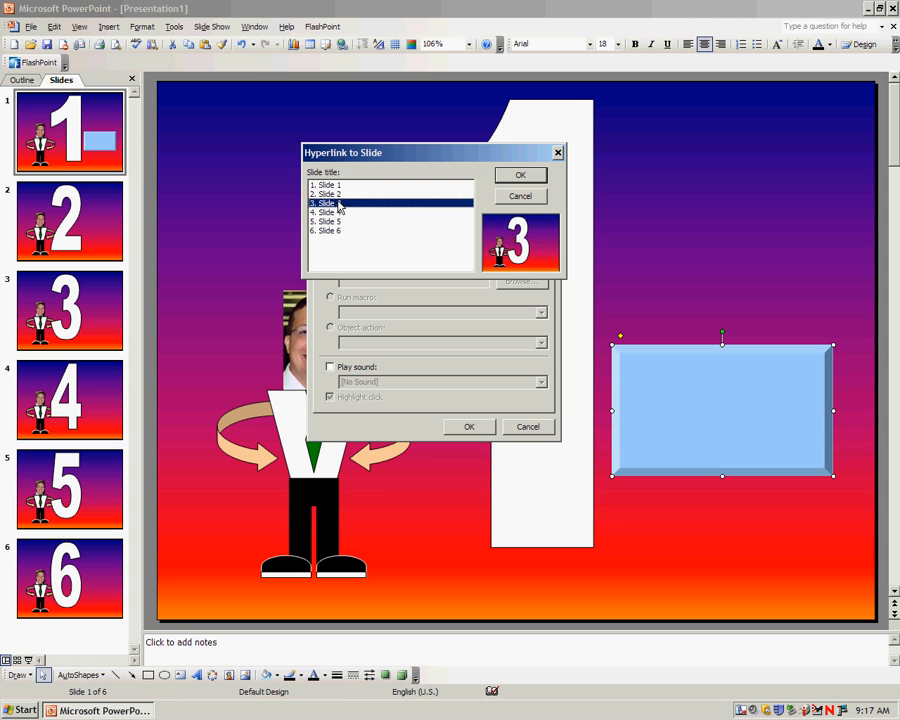
left_click(328, 221)
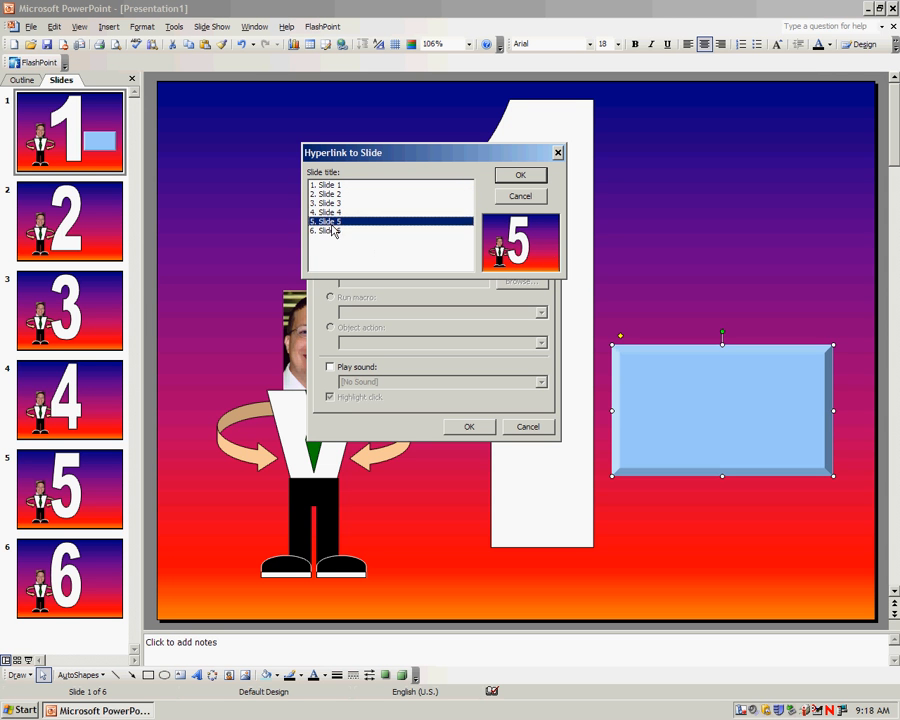
left_click(328, 212)
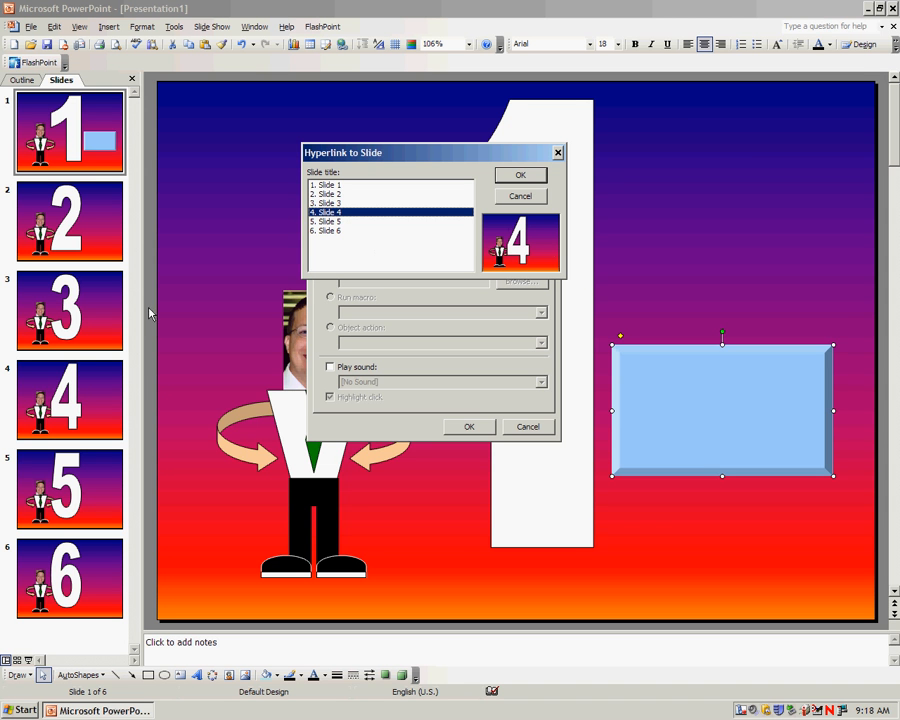
mouse_move(439, 212)
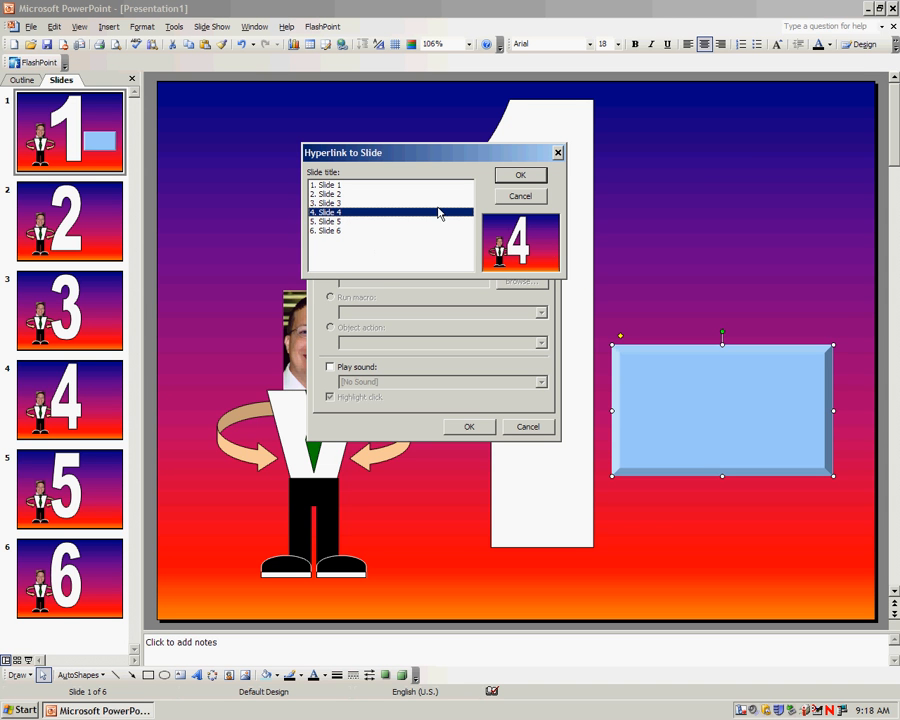
left_click(519, 175)
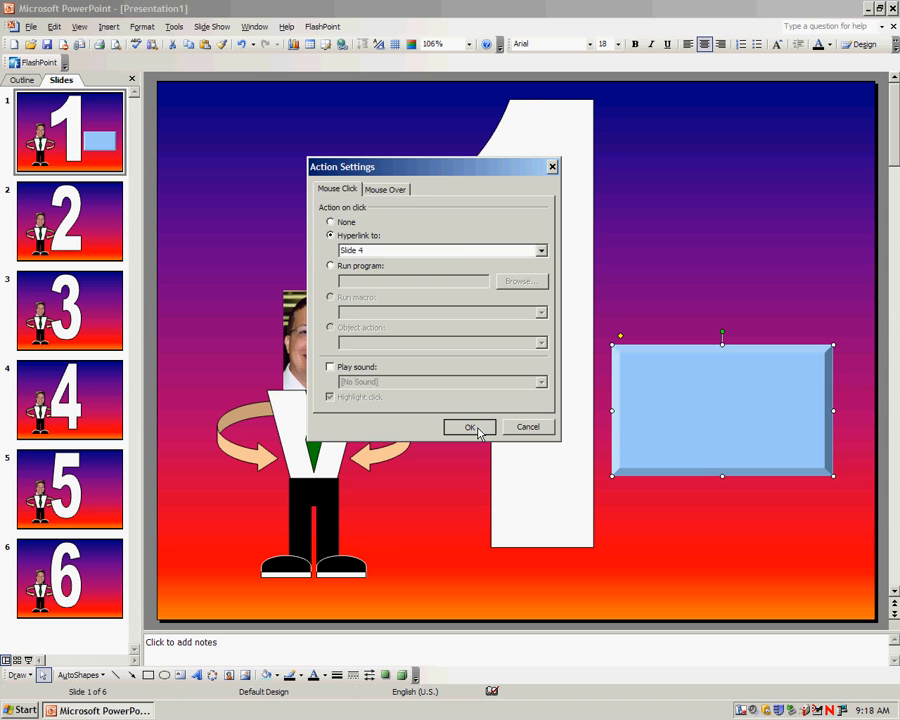
left_click(470, 427)
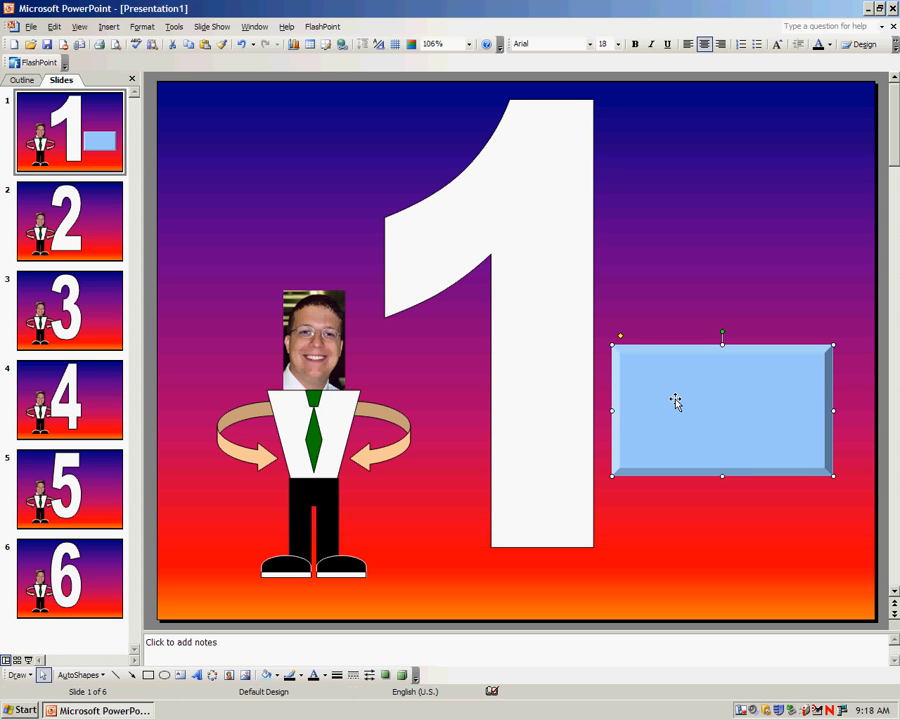
mouse_move(671, 406)
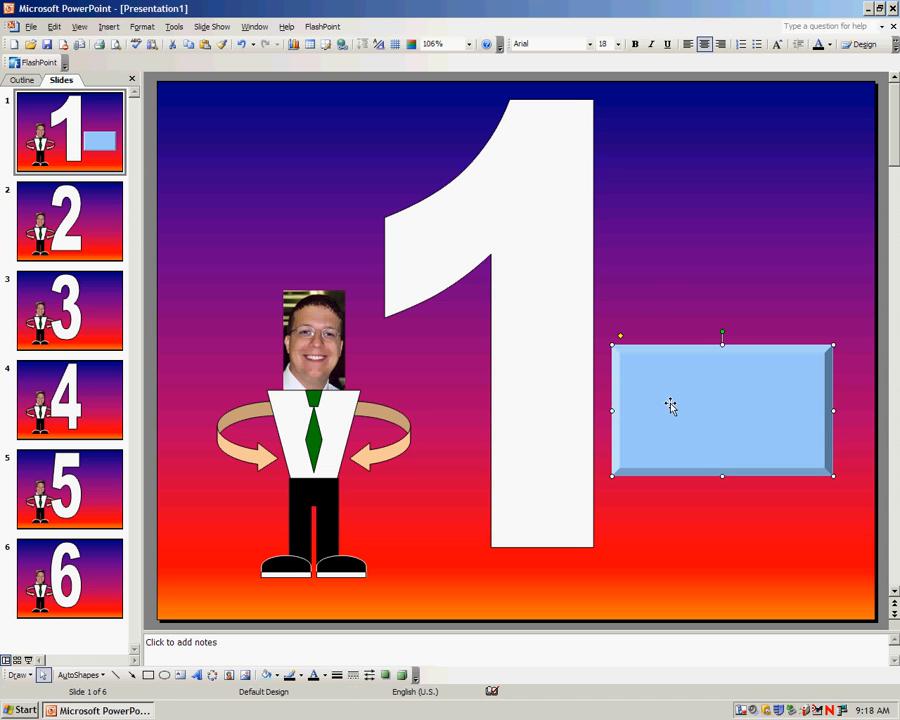
mouse_move(529, 292)
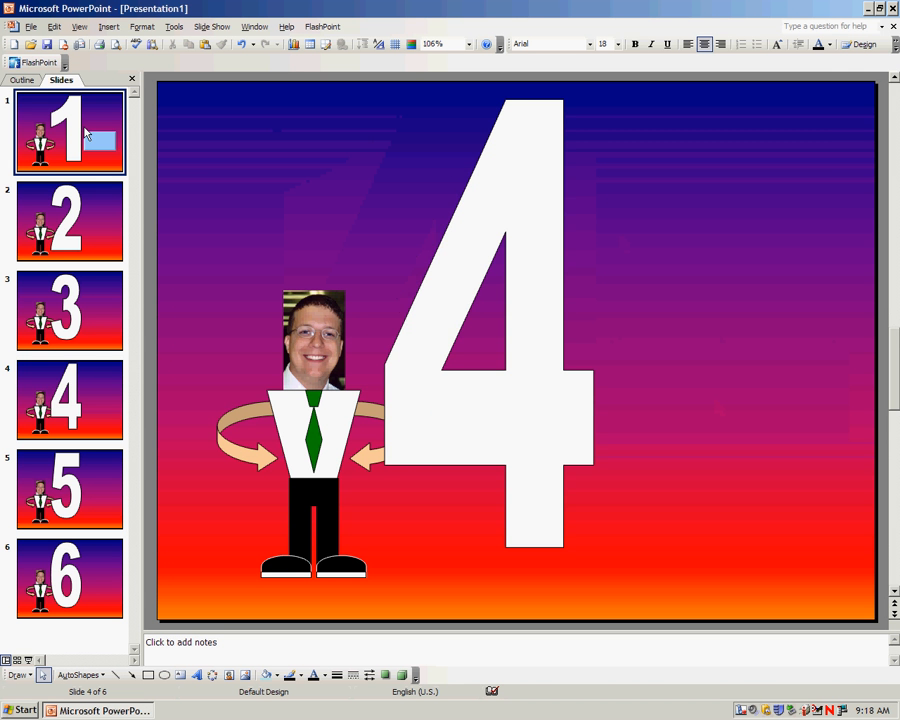
left_click(68, 132)
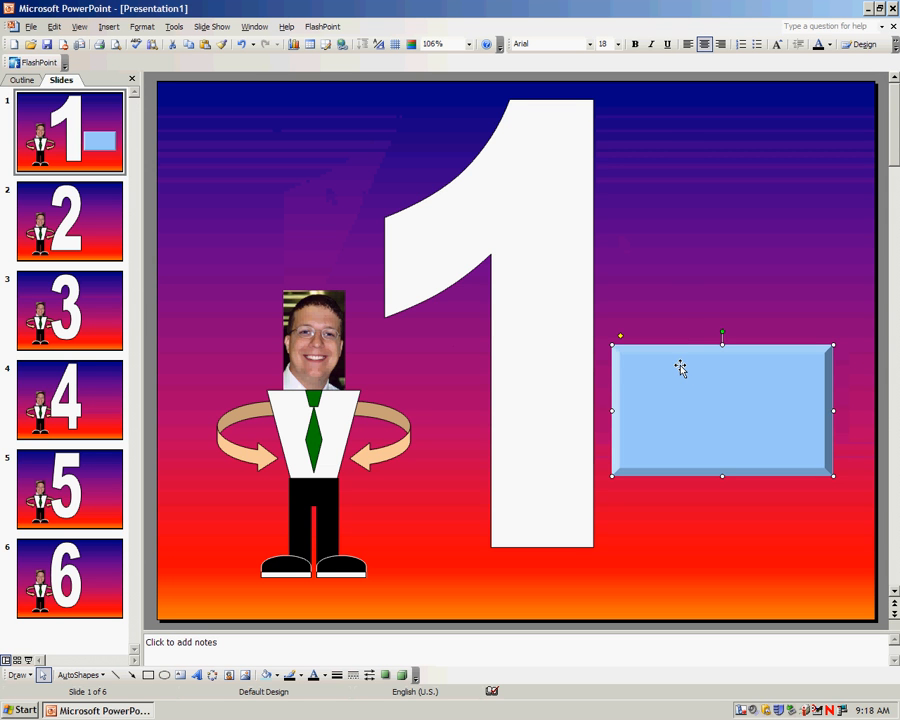
Label the slide 1 button 'Type whatever I want.'
type("Tye")
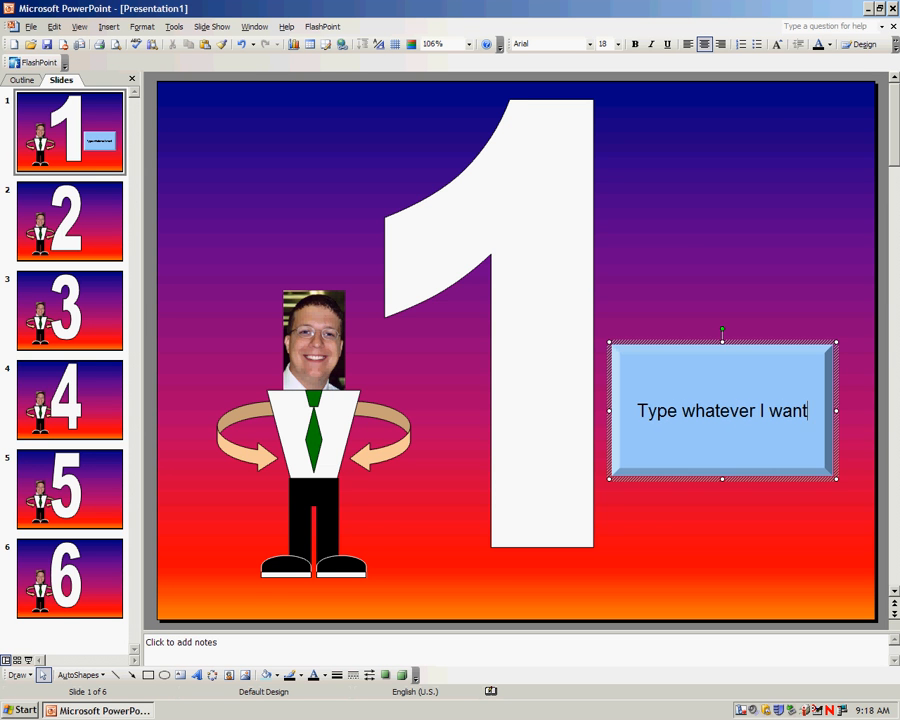
type(".")
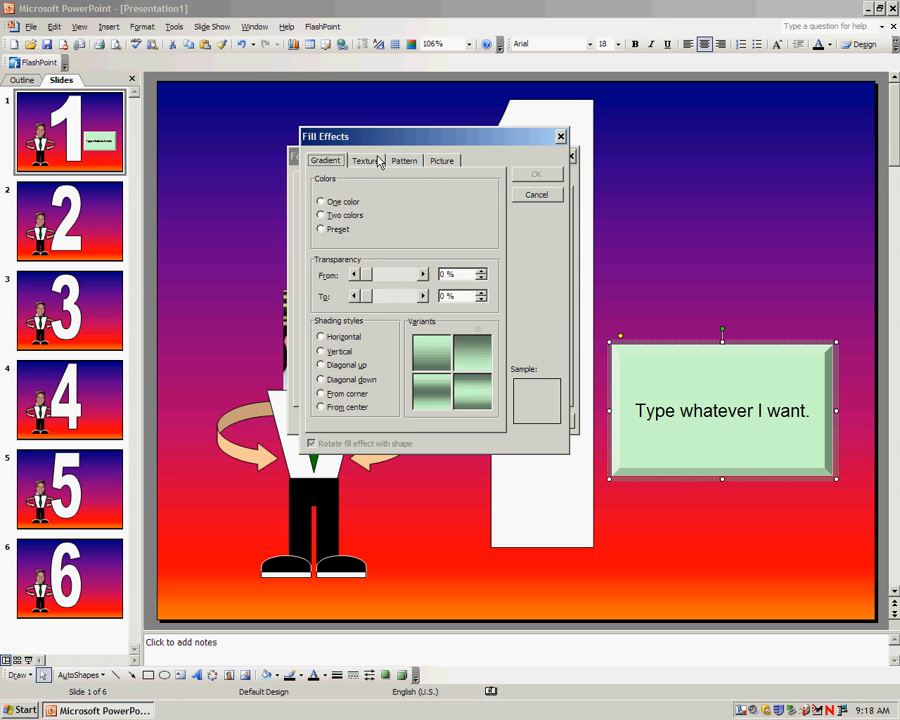
Give the slide 1 action button a solid tan fill
left_click(536, 173)
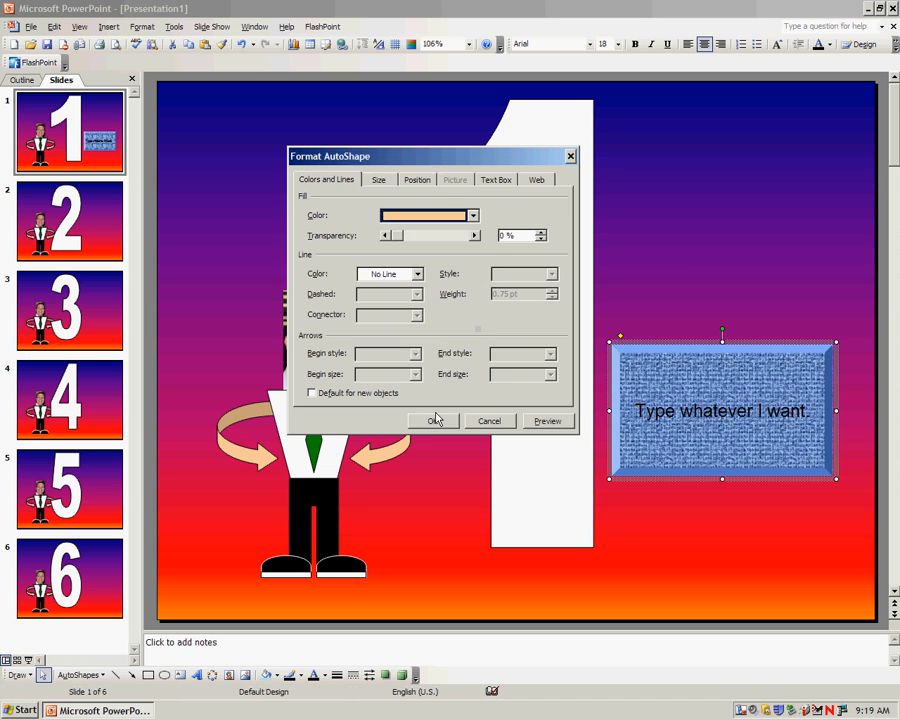
left_click(432, 421)
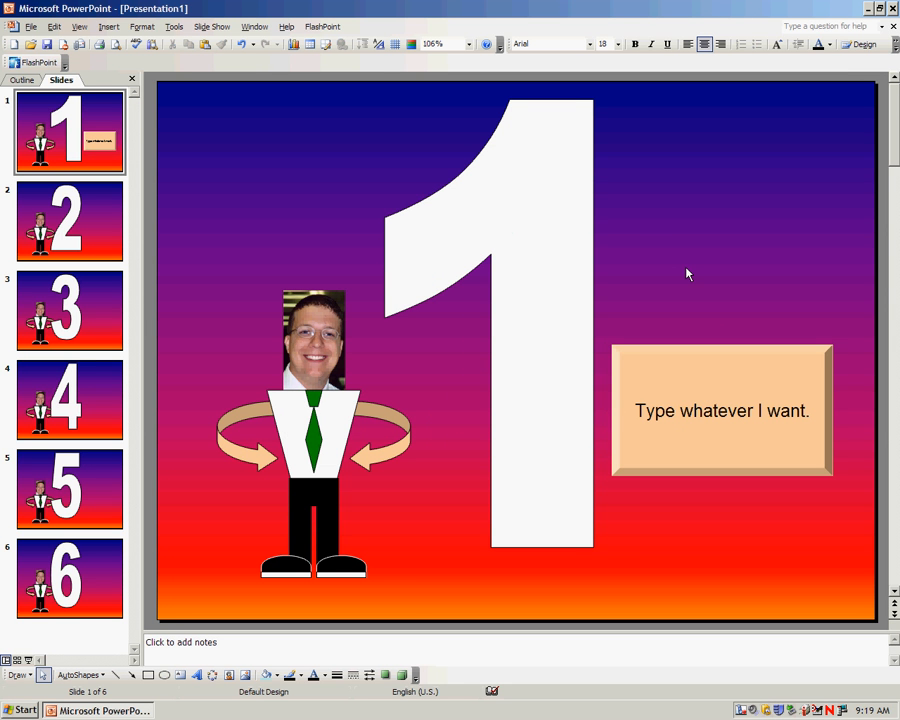
mouse_move(683, 276)
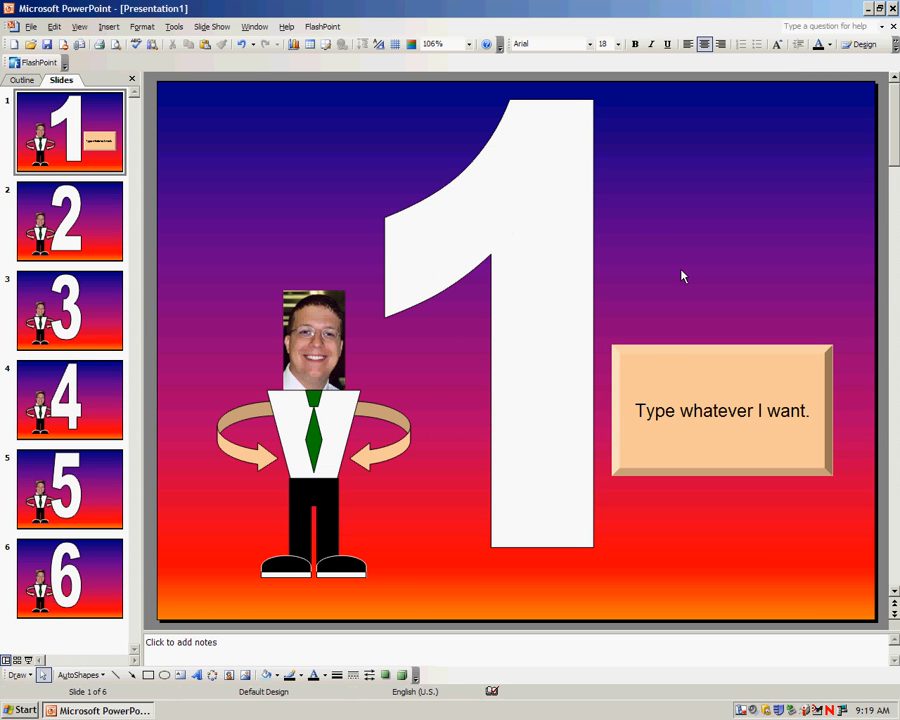
left_click(722, 410)
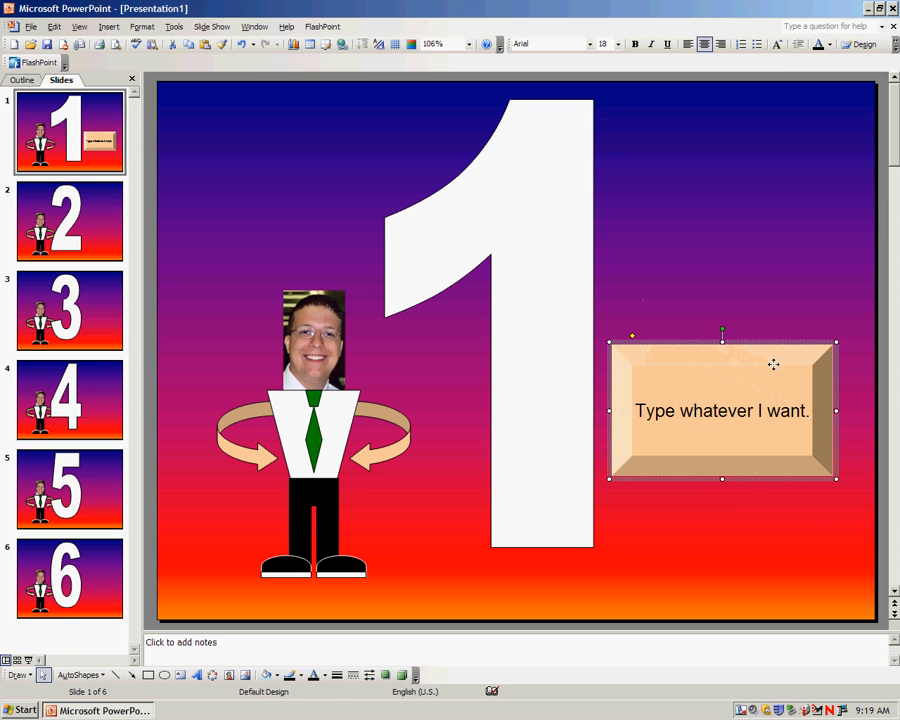
Move the tan button to slide 1's top-right corner, then switch to slide 2
left_click_drag(723, 410, 728, 171)
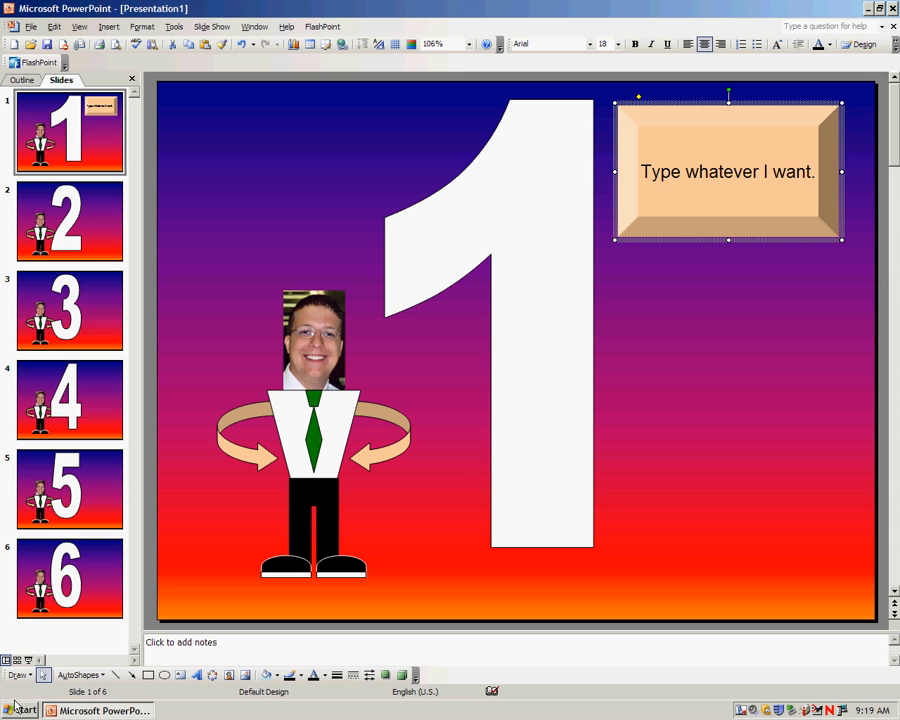
left_click(67, 221)
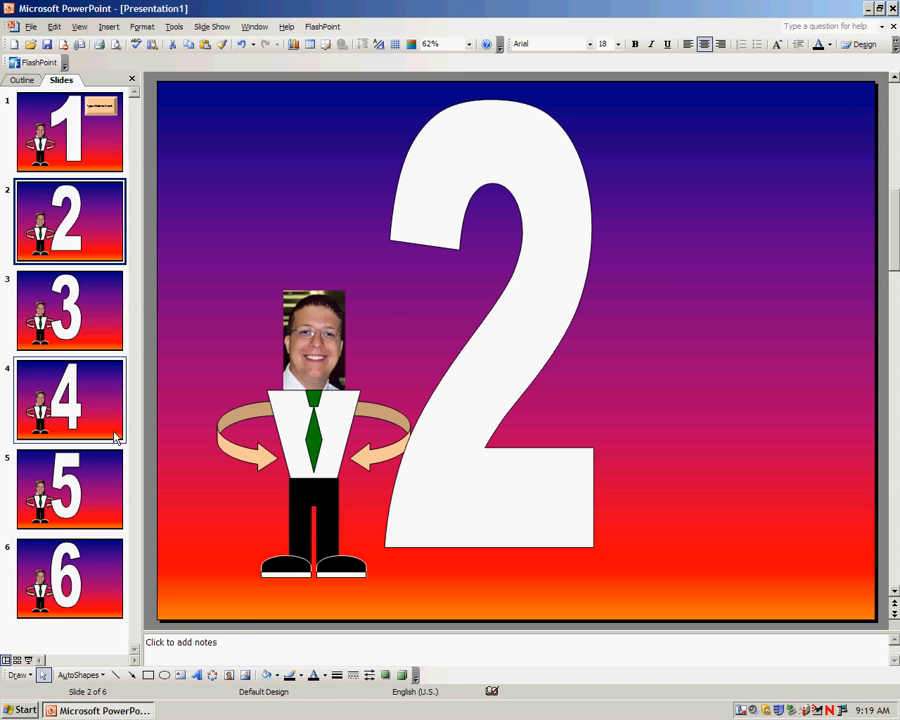
Draw a light blue star on slide 2's right and hyperlink it to Slide 5
left_click(96, 673)
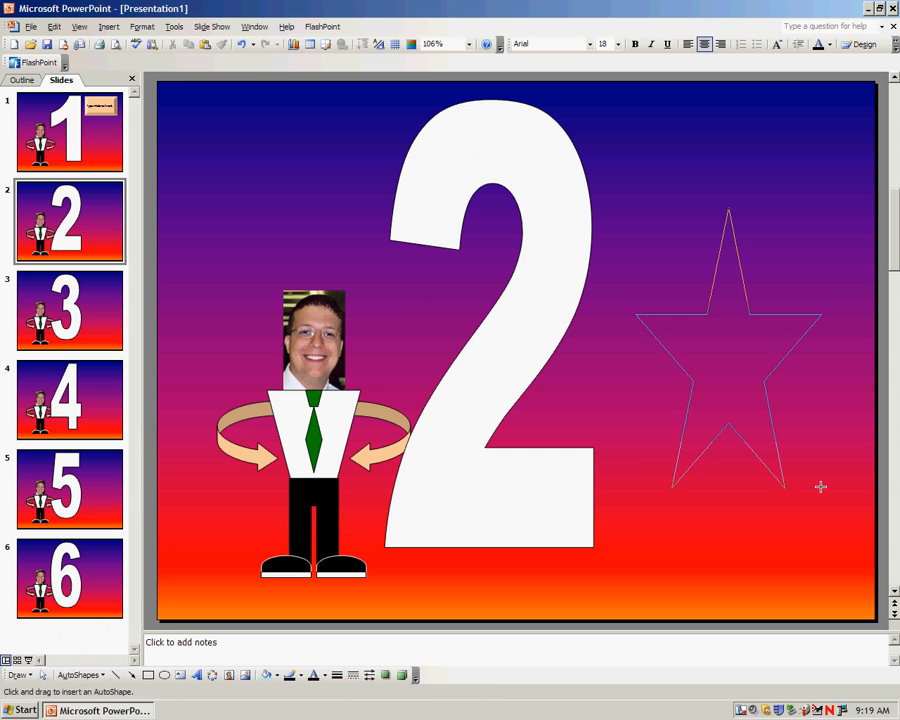
left_click(735, 350)
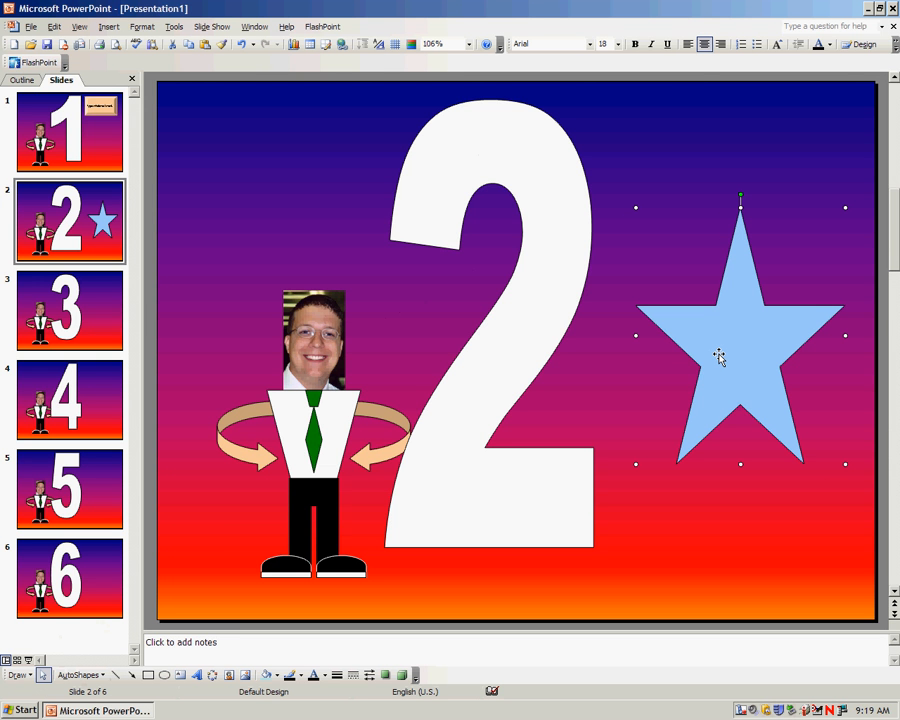
mouse_move(742, 278)
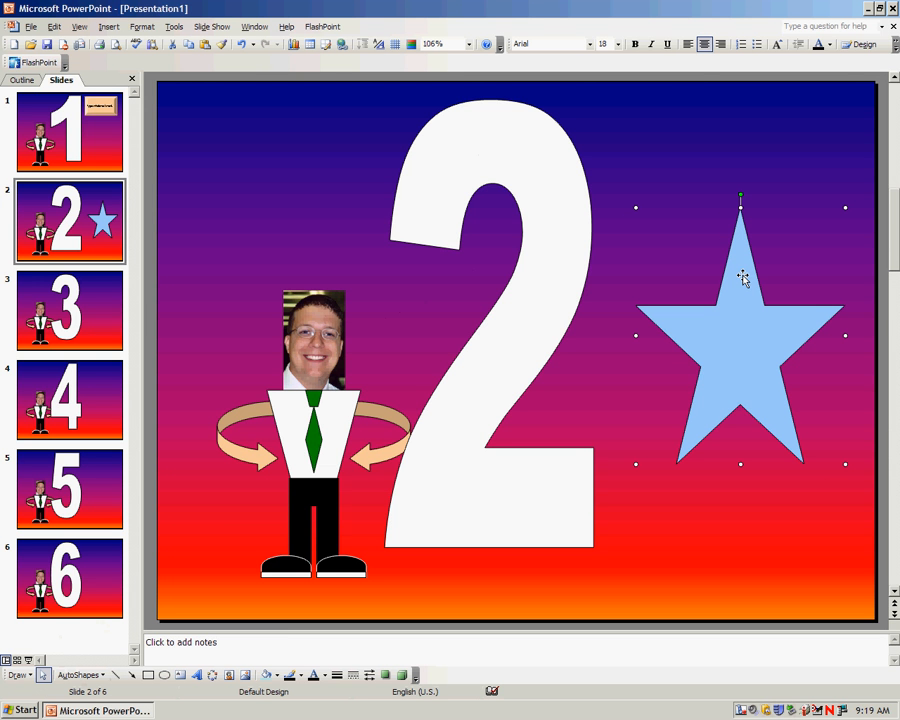
right_click(742, 278)
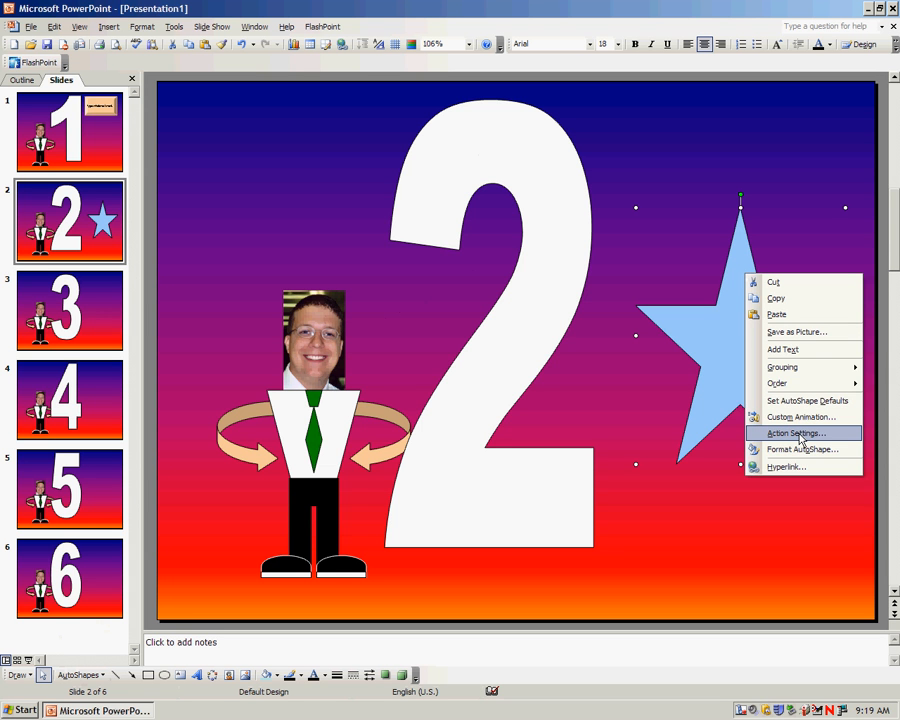
left_click(796, 432)
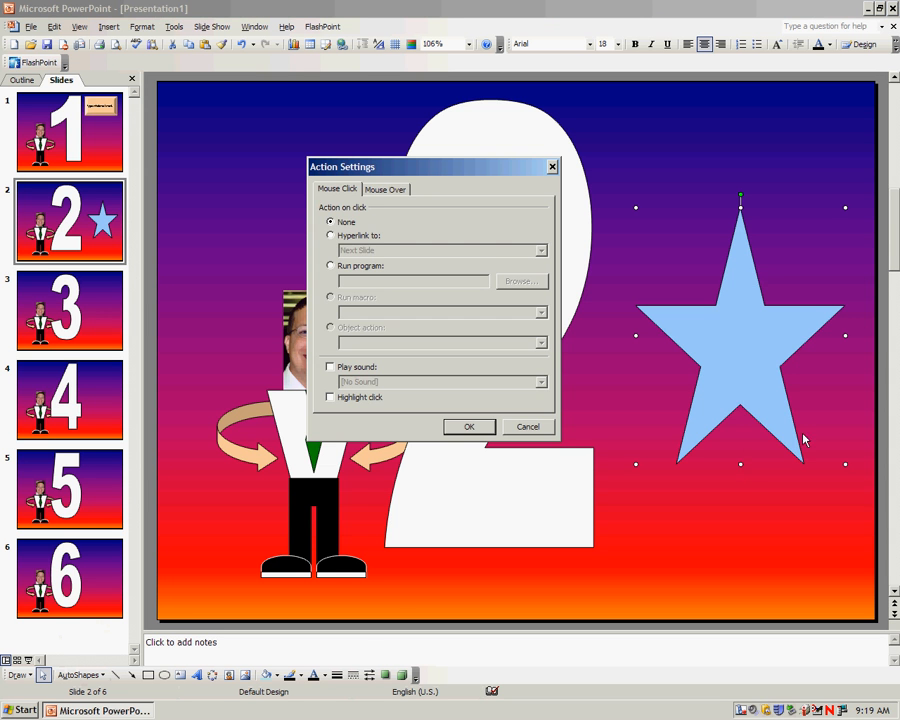
left_click(331, 235)
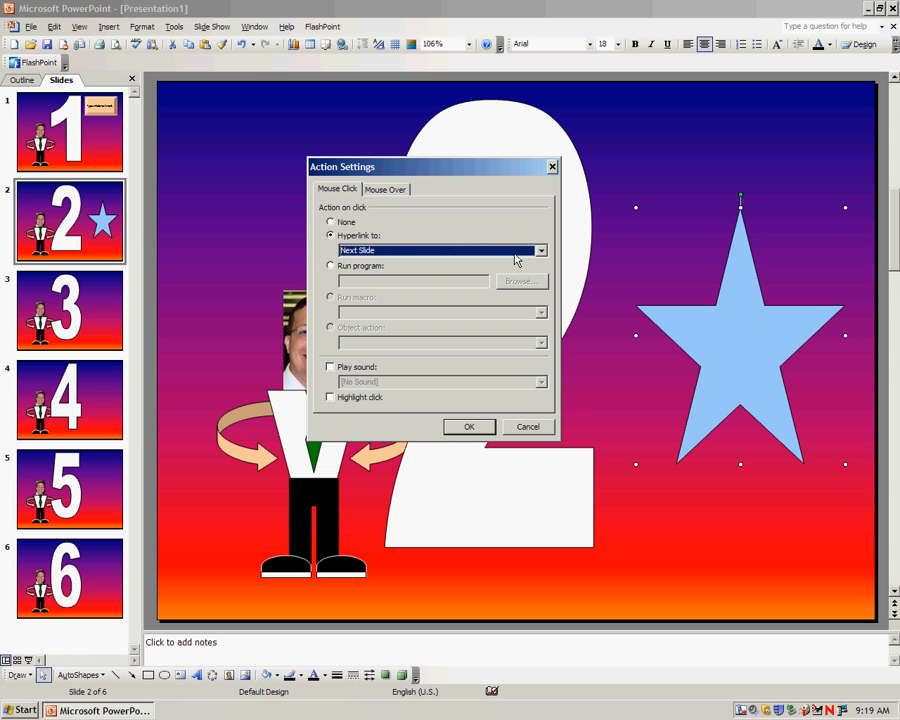
left_click(540, 250)
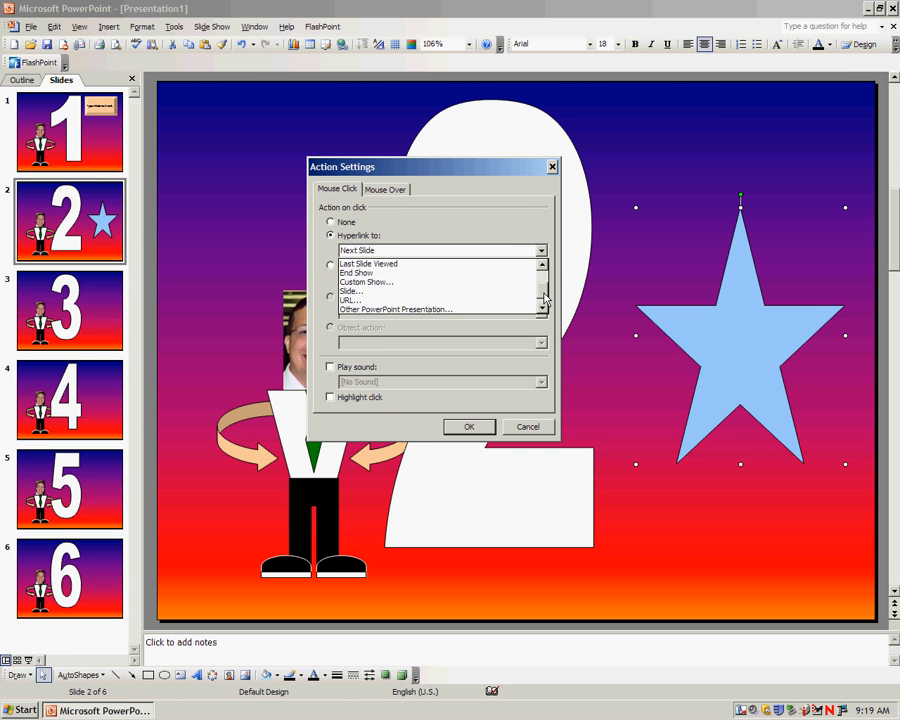
left_click(348, 291)
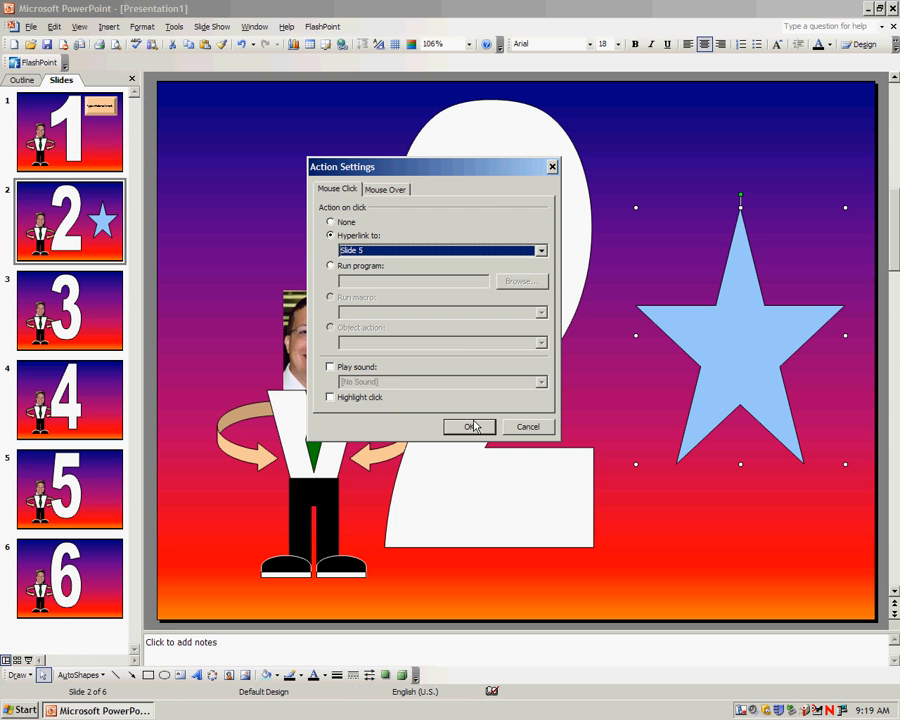
left_click(469, 427)
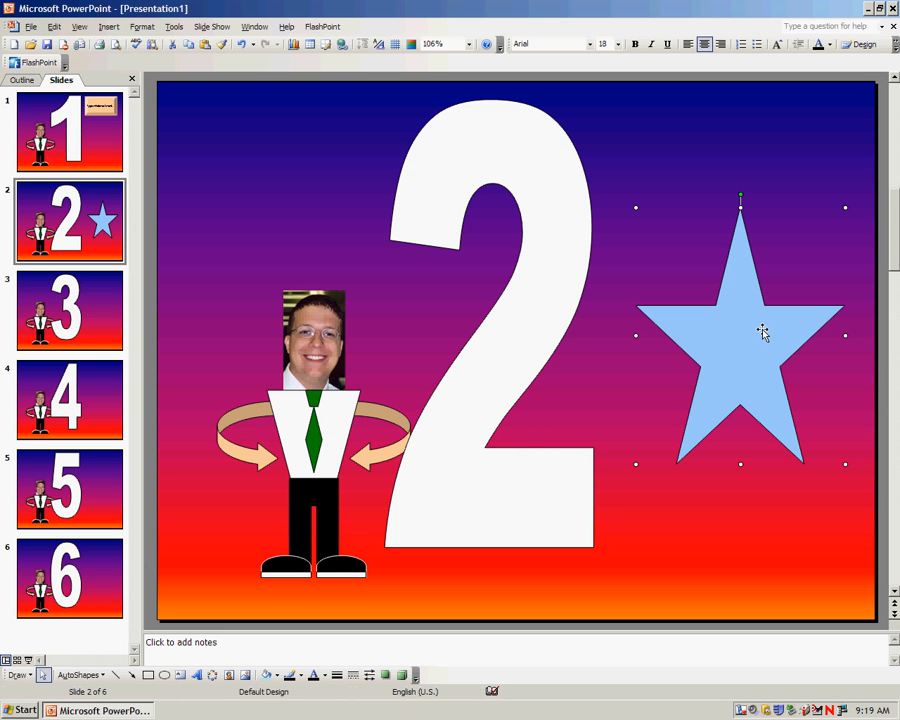
Type 'fdgsfdg' into the slide 2 star and finish editing it
type("fdgsfdg")
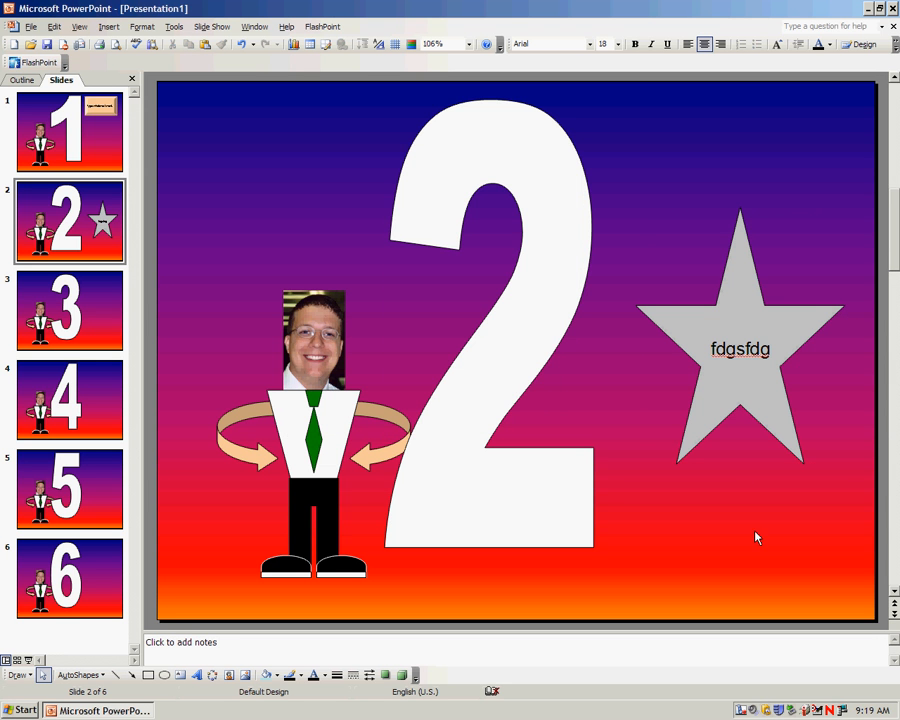
left_click(739, 349)
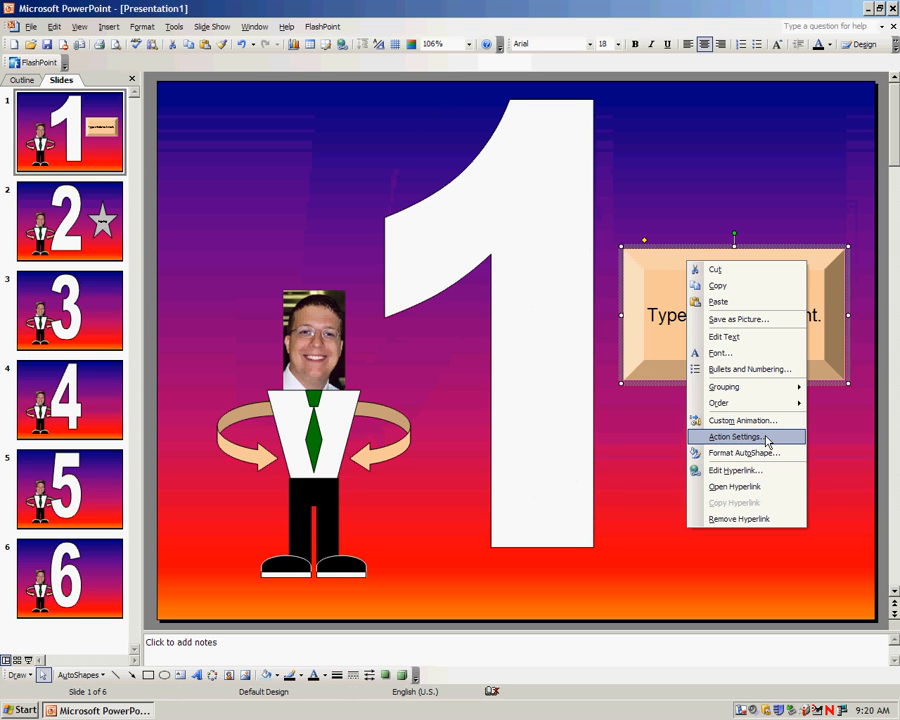
Pick a new Hyperlink to destination in the tan button's Action Settings
left_click(737, 436)
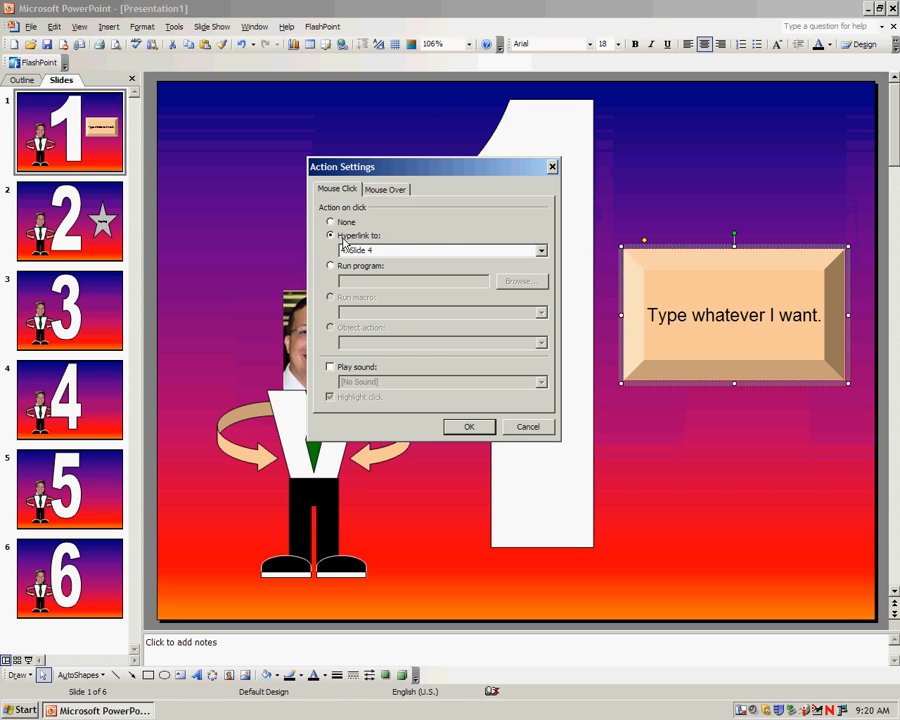
left_click(540, 249)
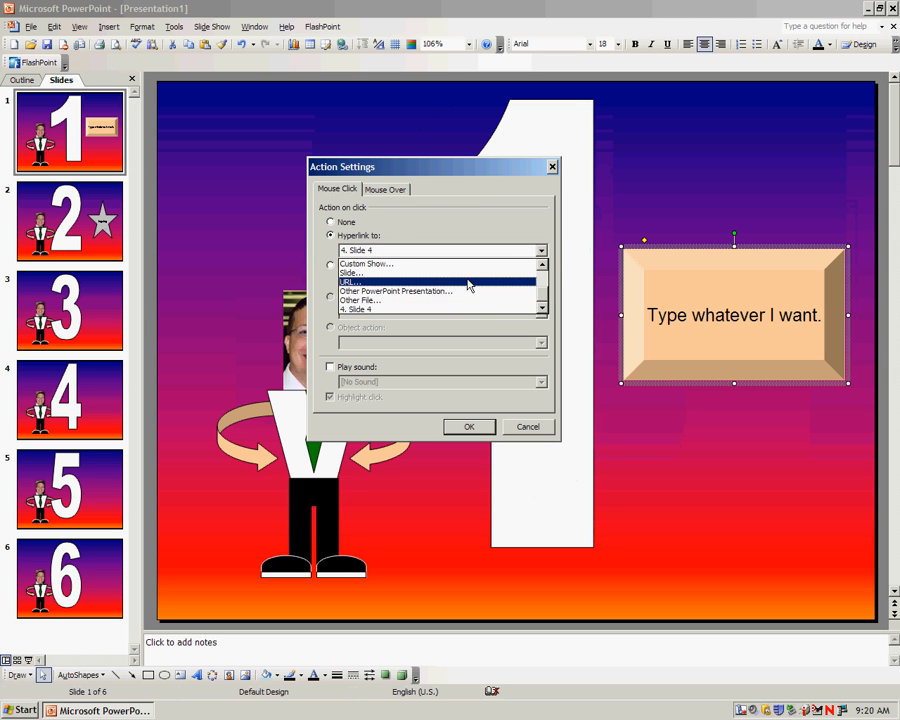
left_click(370, 272)
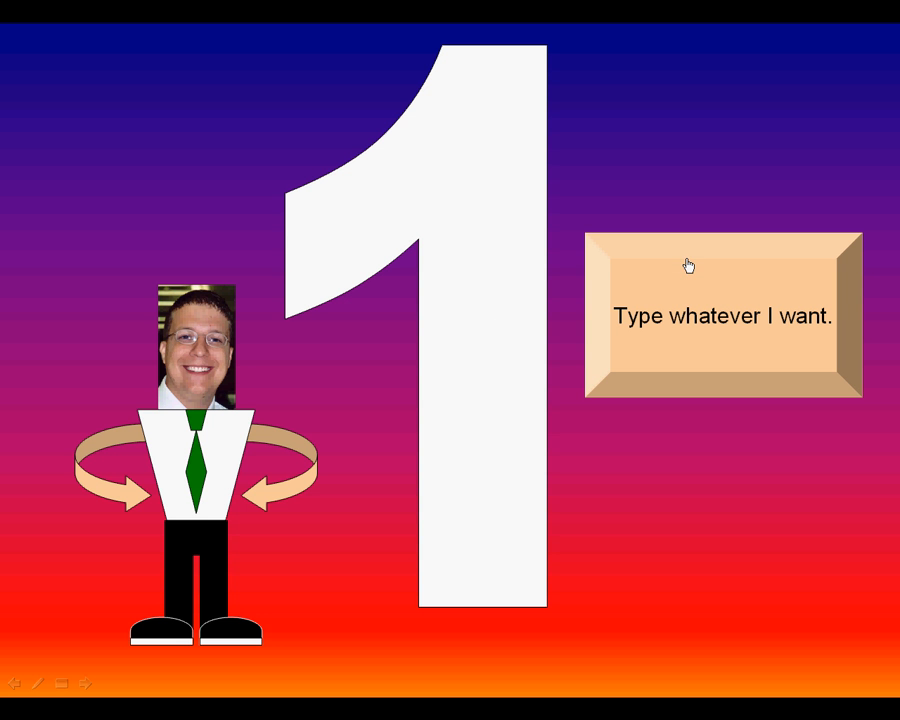
End the slide show and confirm slide 2's gray star still links to slide 5
key("Escape")
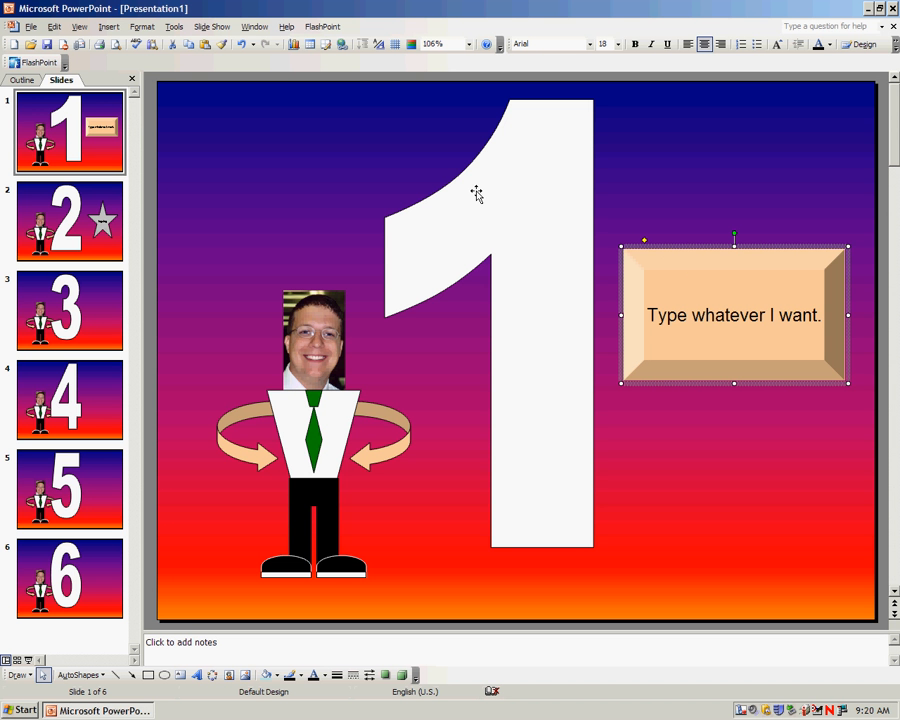
left_click(90, 673)
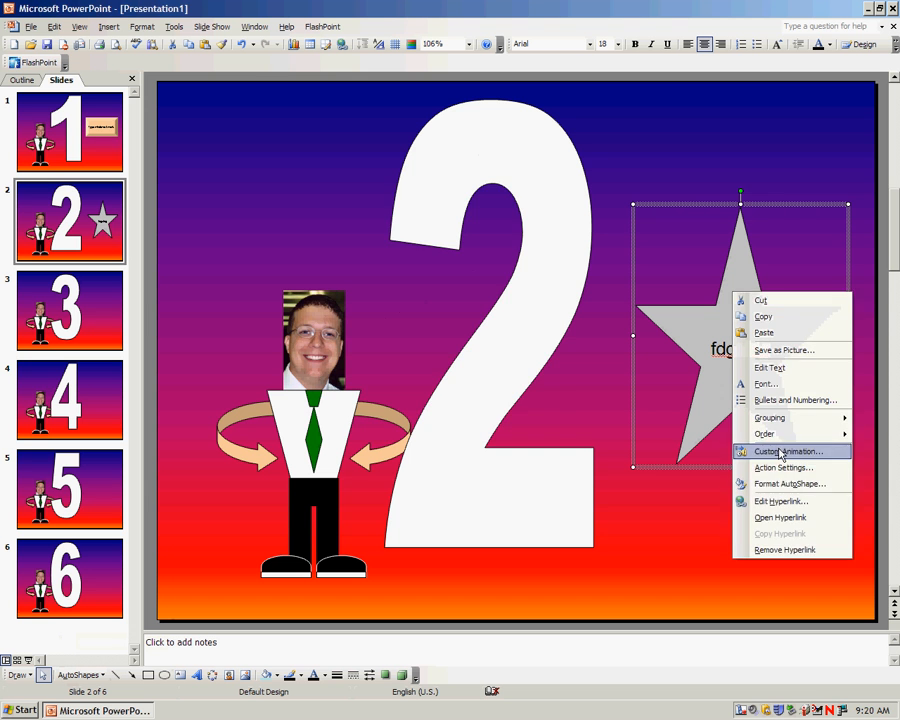
left_click(782, 467)
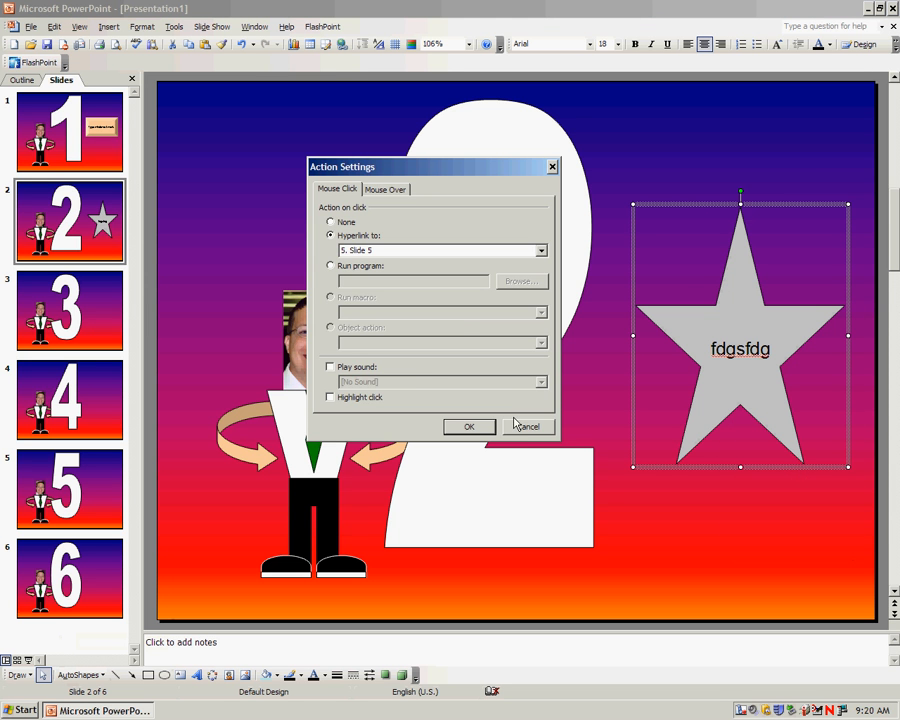
left_click(469, 426)
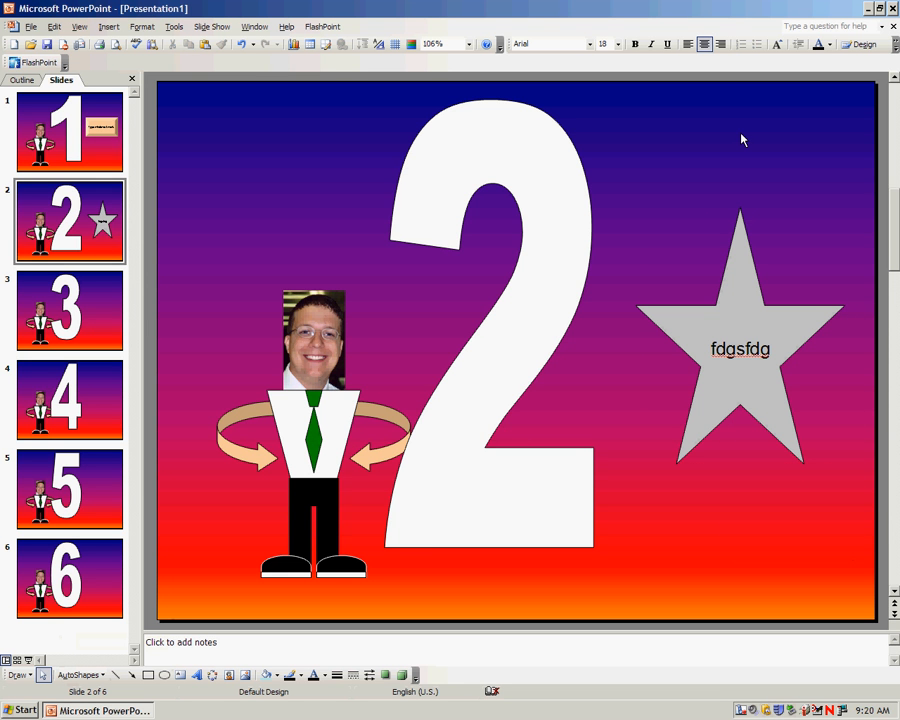